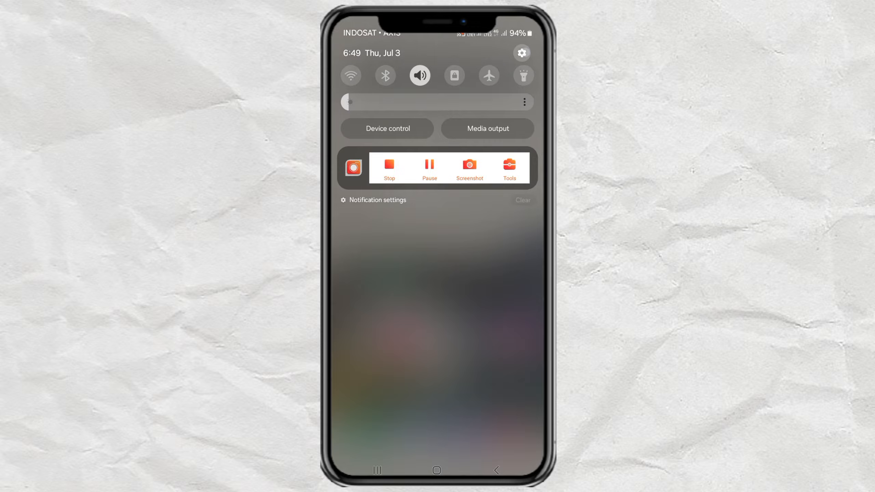
Open Settings from the notification shade and go to General management
{"action": "left_click", "coordinate": [521, 53]}
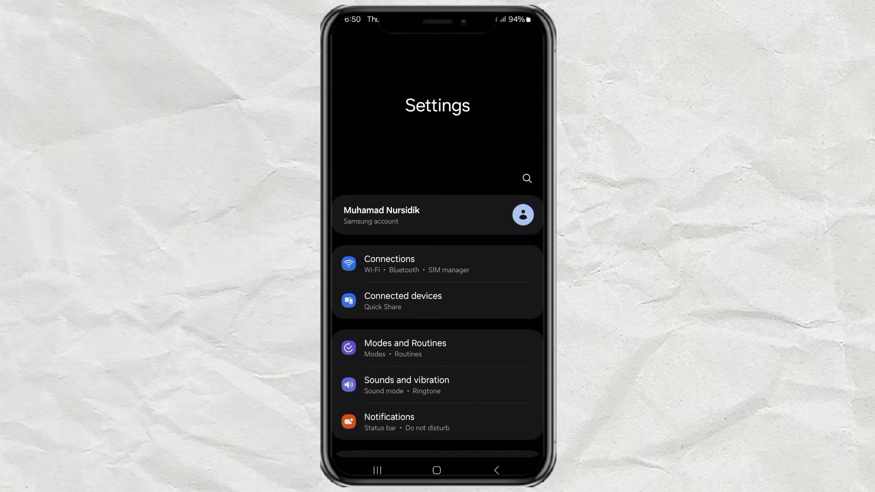
{"action": "scroll", "scroll_direction": "down", "scroll_amount": 3}
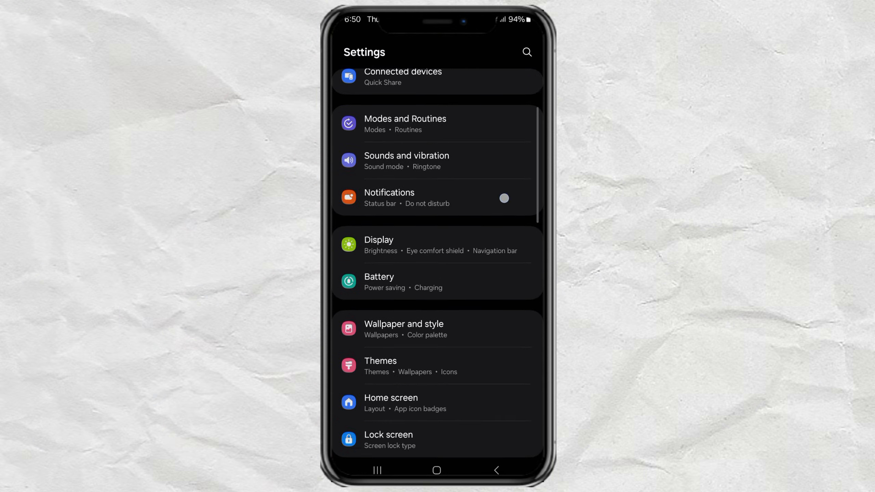
{"action": "scroll", "scroll_direction": "down", "scroll_amount": 3}
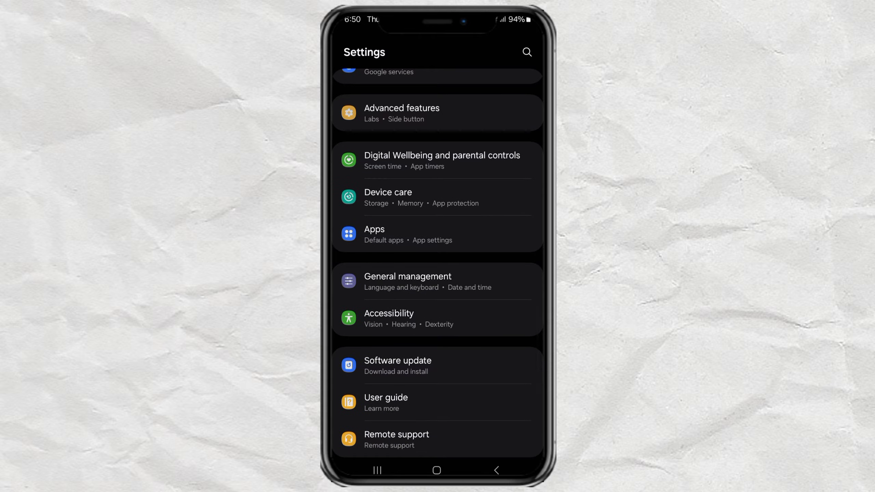
{"action": "left_click", "coordinate": [407, 281]}
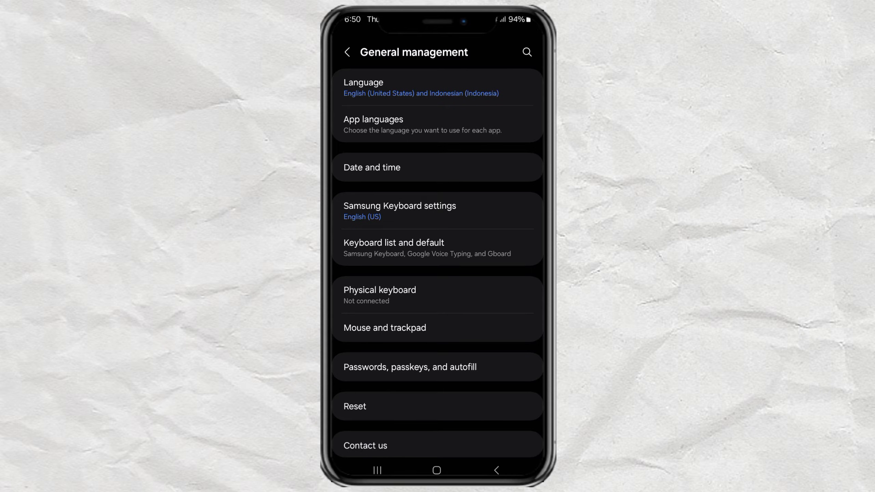
Open Samsung Keyboard's Size and transparency screen under Style and layout
{"action": "left_click", "coordinate": [399, 211]}
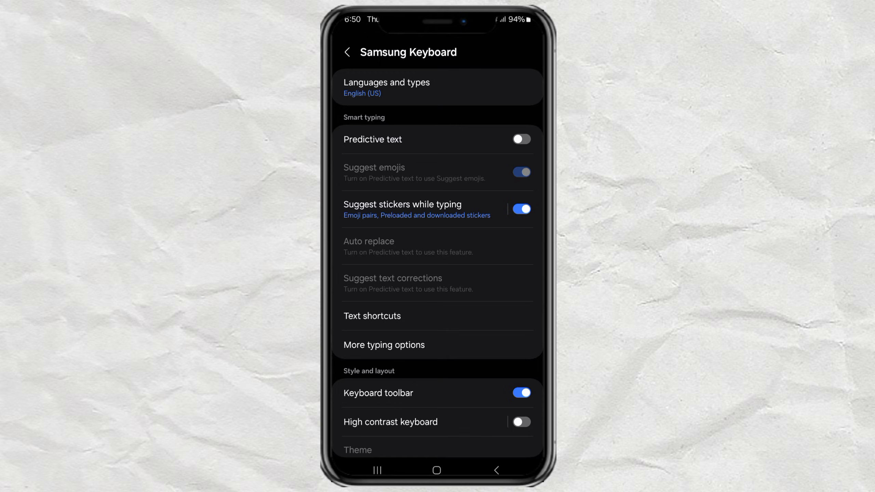
{"action": "scroll", "scroll_direction": "down", "scroll_amount": 3}
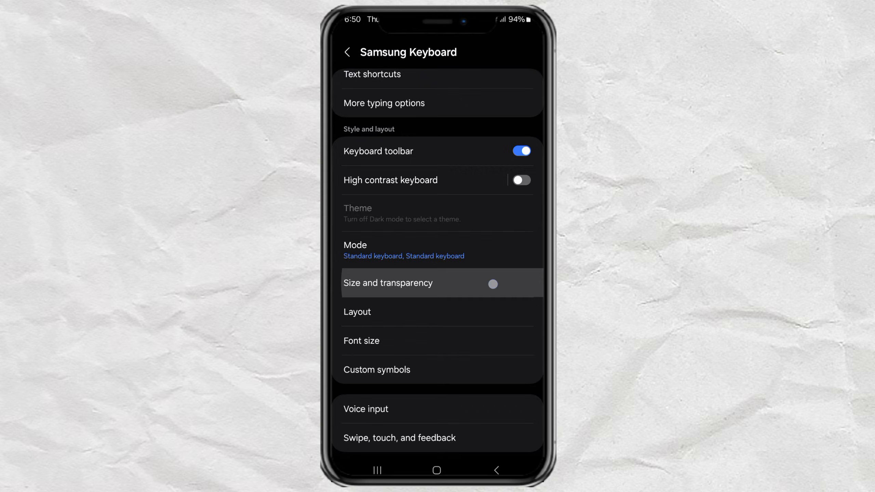
{"action": "left_click", "coordinate": [388, 283]}
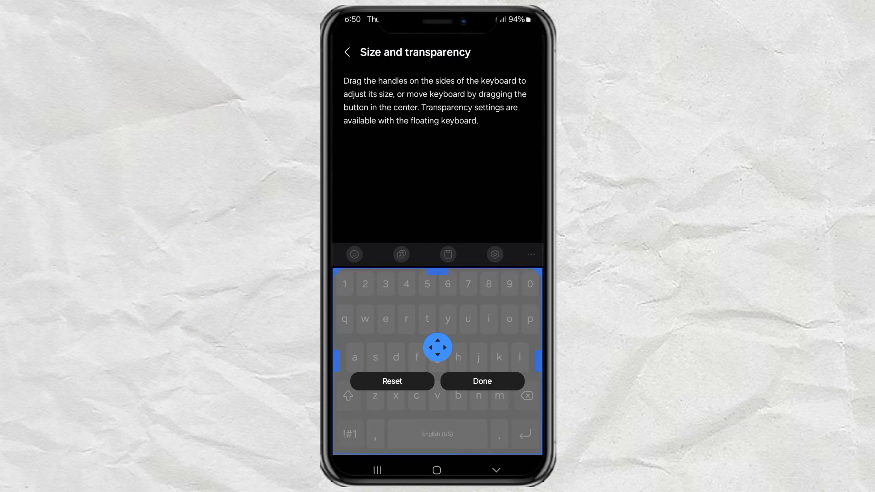
Keep the current Samsung Keyboard size and move to a blank note with Gboard
{"action": "left_click", "coordinate": [480, 381]}
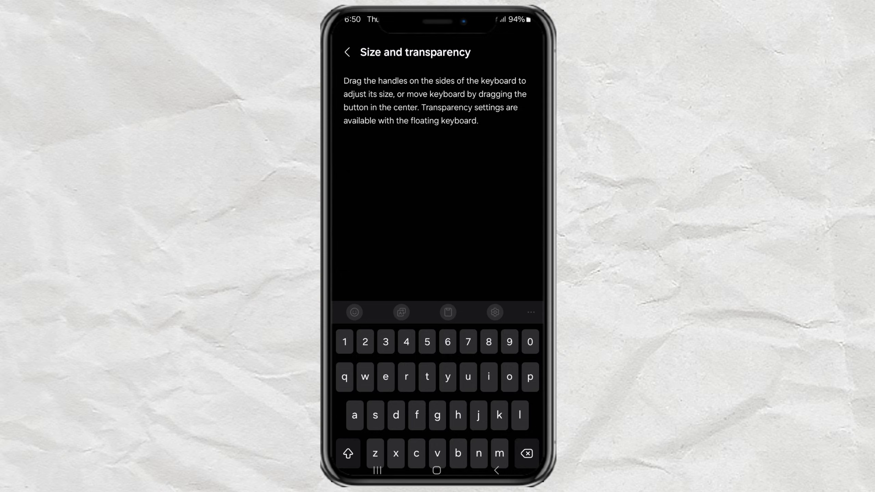
{"action": "left_click", "coordinate": [348, 52]}
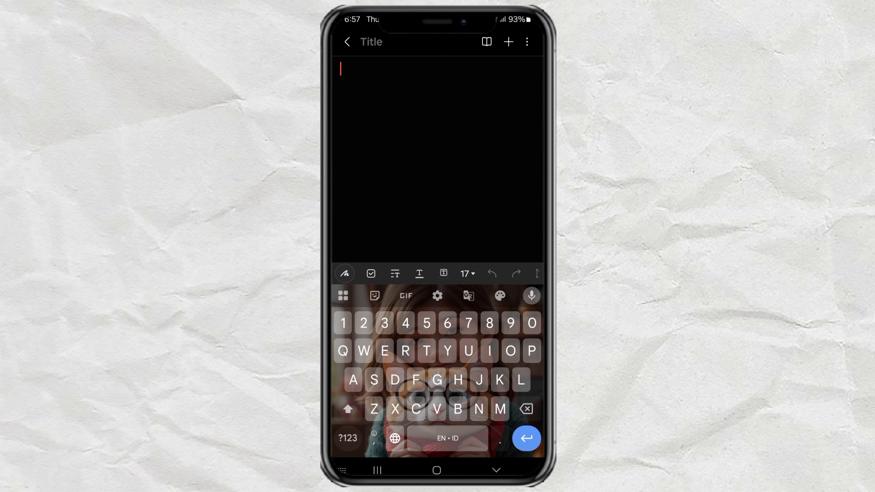
Resize Gboard from its toolbar grid to a taller height and confirm
{"action": "left_click", "coordinate": [343, 296]}
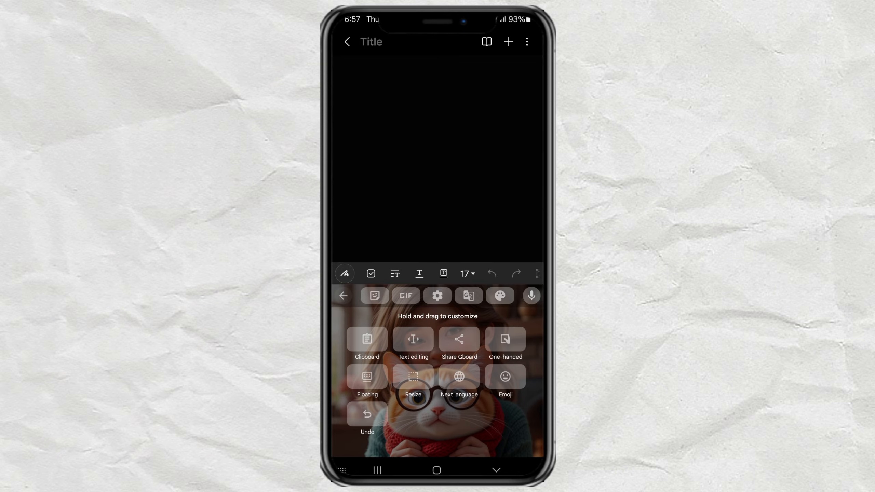
{"action": "left_click", "coordinate": [413, 382]}
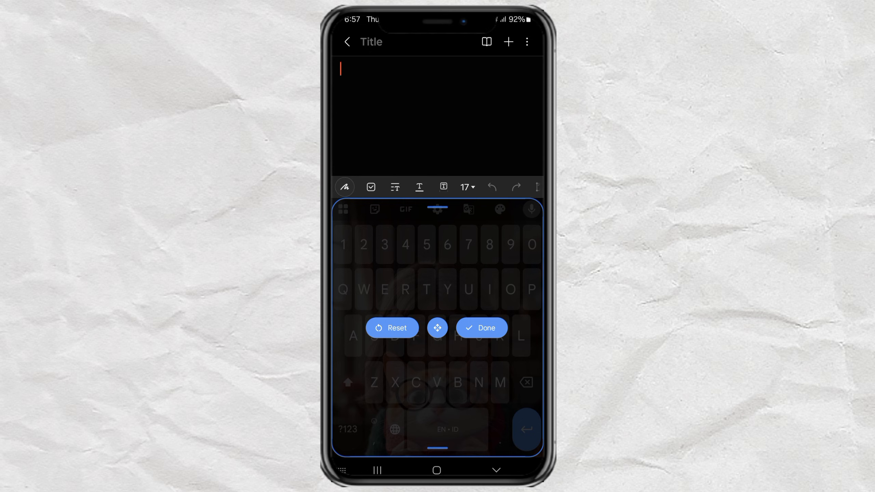
{"action": "left_click", "coordinate": [481, 328]}
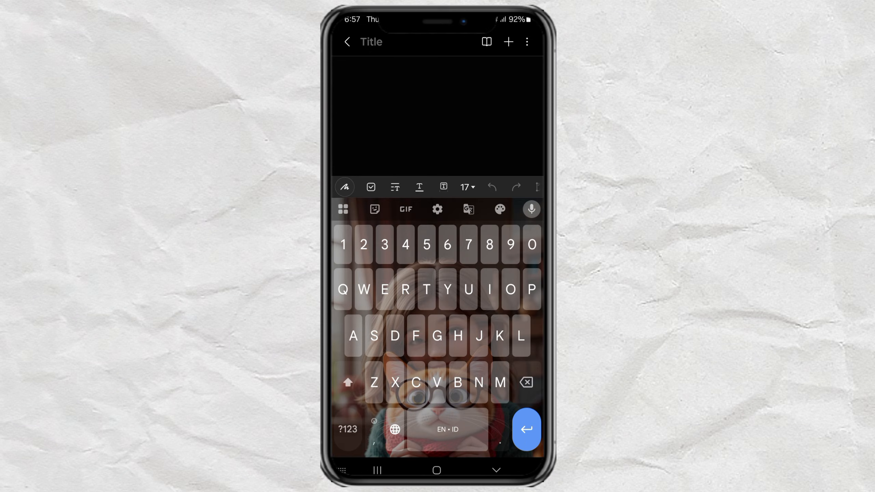
Shrink Gboard to a compact height, then reopen its Resize mode from the toolbar grid
{"action": "left_click", "coordinate": [439, 112]}
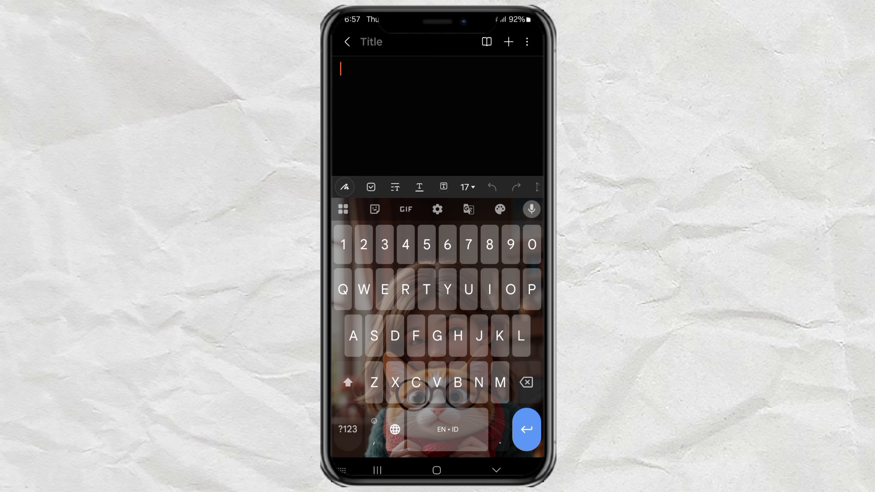
{"action": "left_click", "coordinate": [343, 210]}
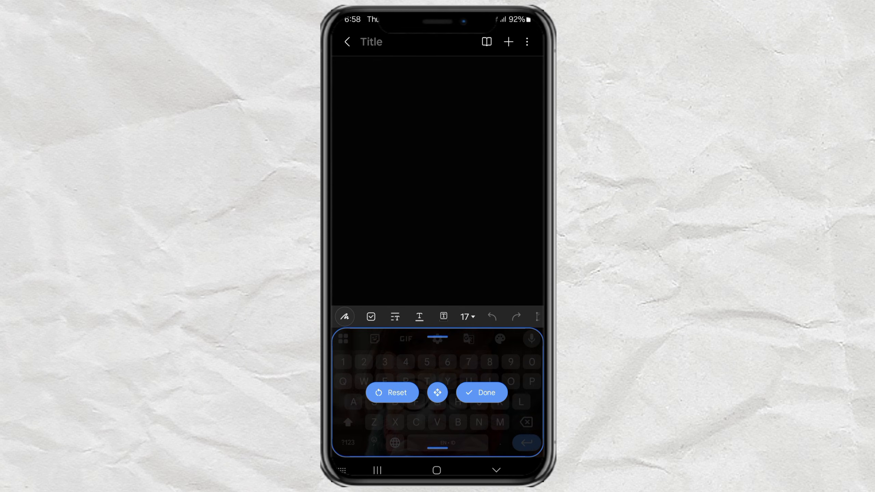
{"action": "left_click", "coordinate": [480, 392]}
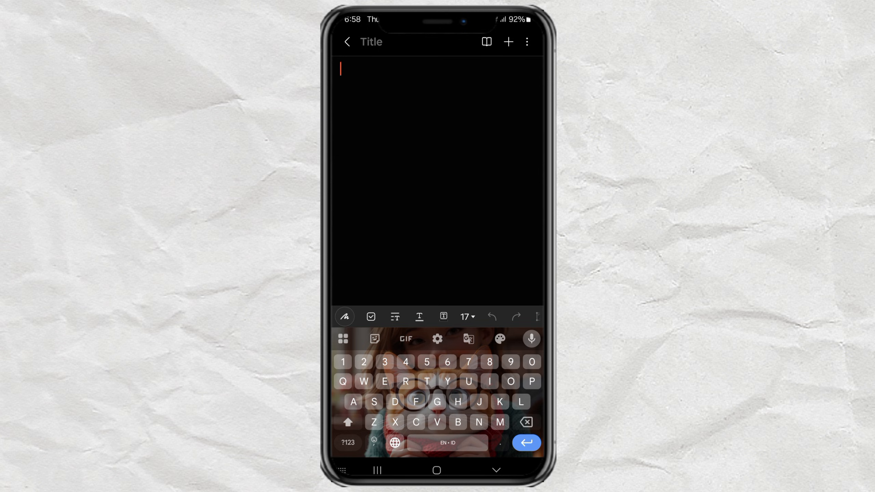
{"action": "left_click", "coordinate": [343, 338]}
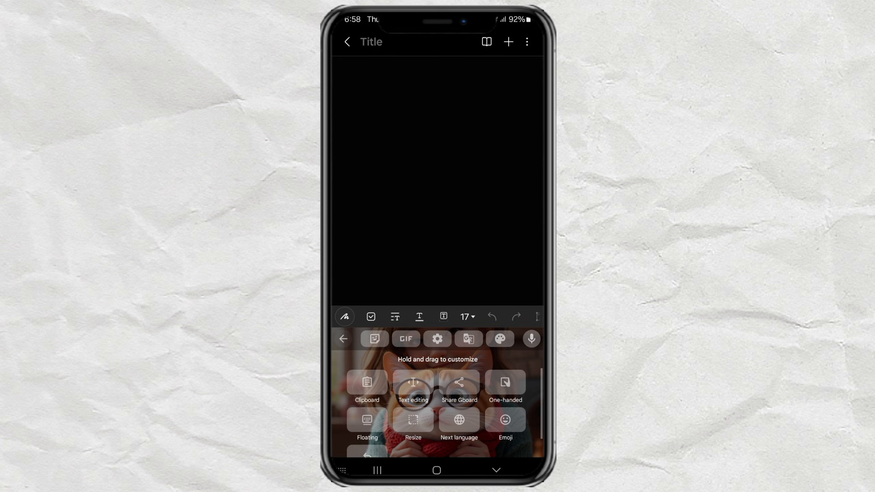
{"action": "left_click", "coordinate": [412, 425]}
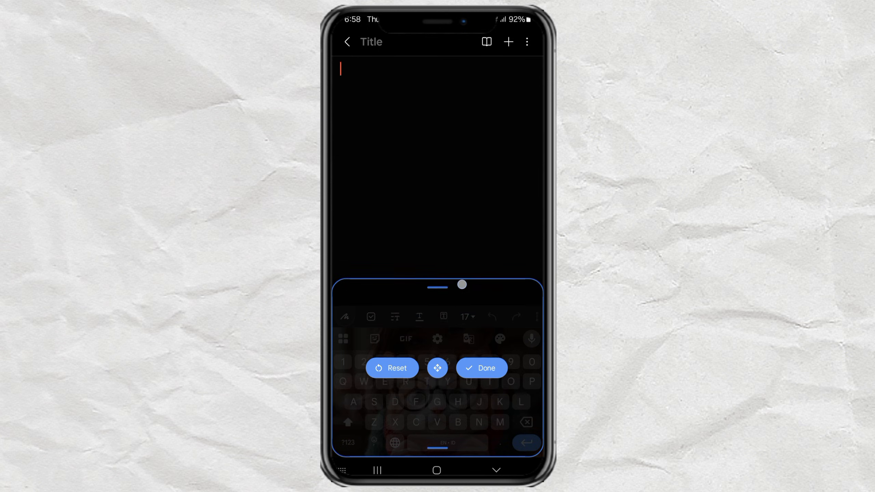